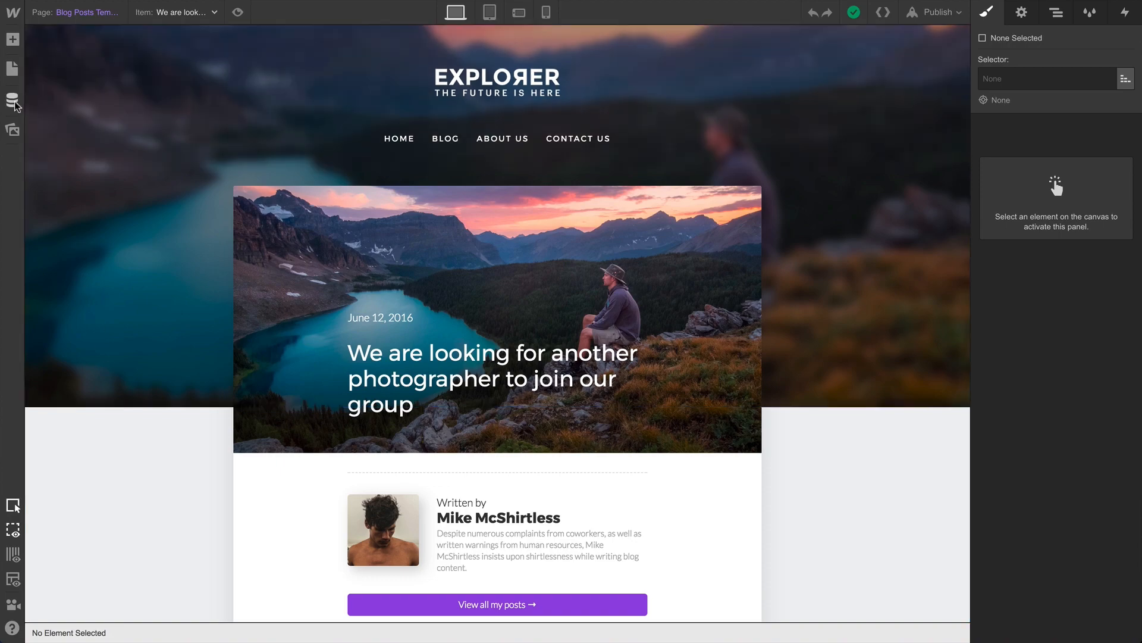
Open CMS Collections to view the Authors collection and its six authors
click(13, 100)
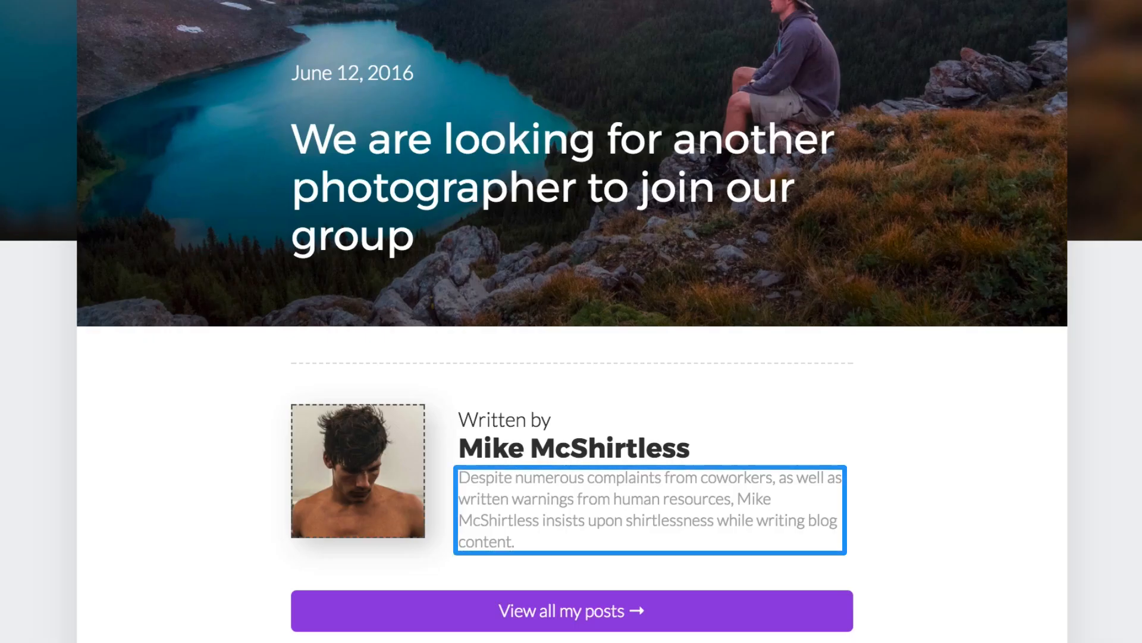
click(575, 447)
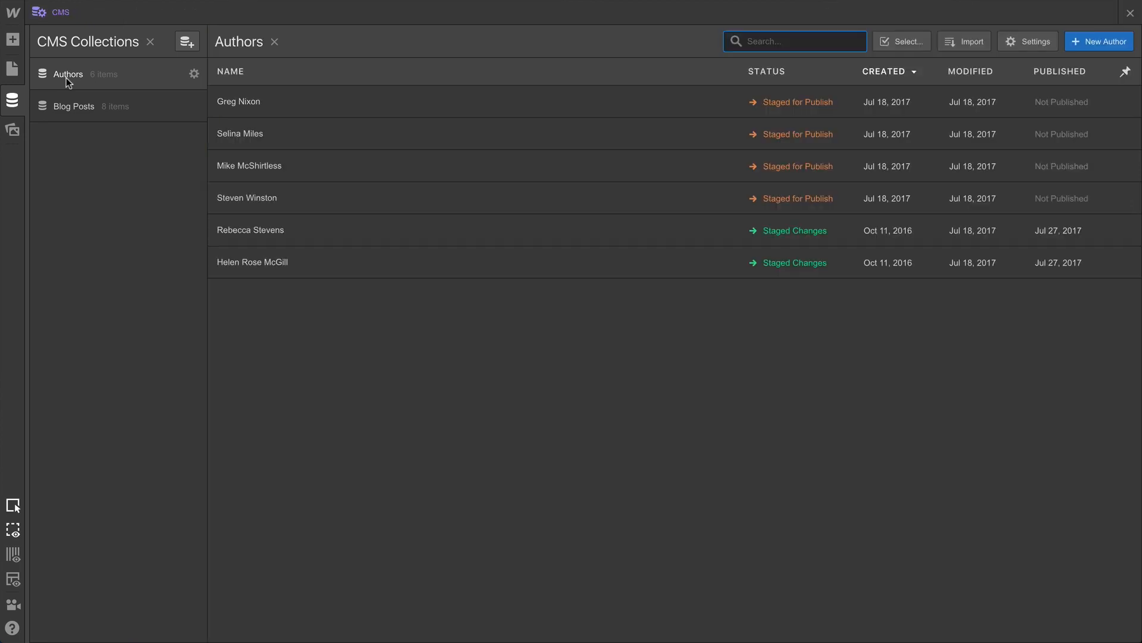
Add a 'Blog Post by' reference field to Blog Posts pointing at the Authors collection
click(74, 106)
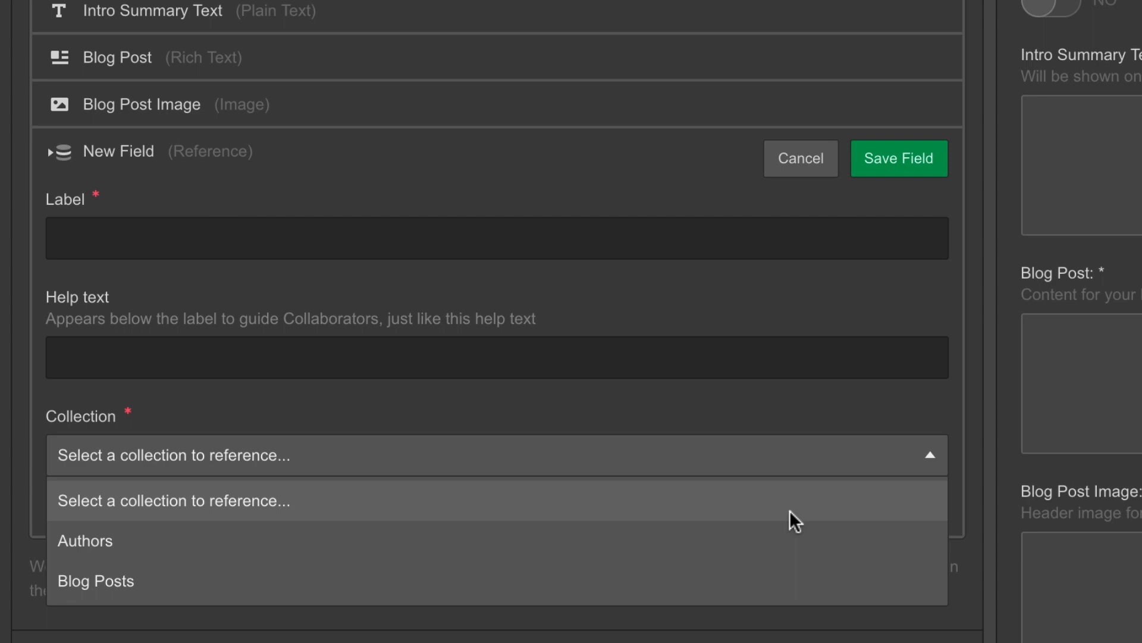
click(84, 541)
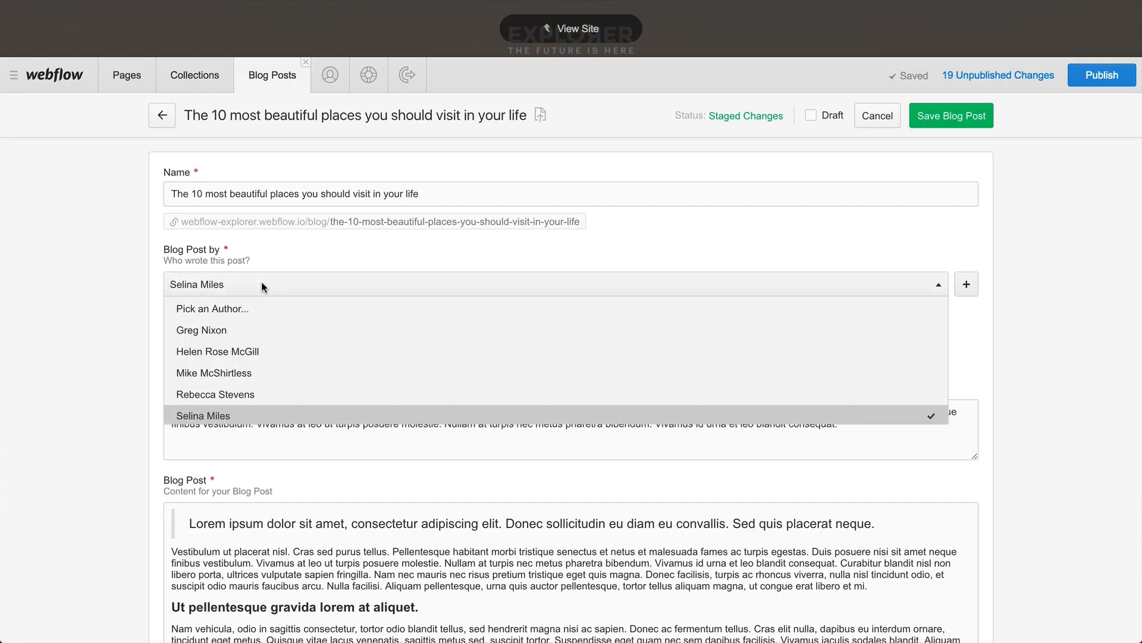
mouse_move(253, 335)
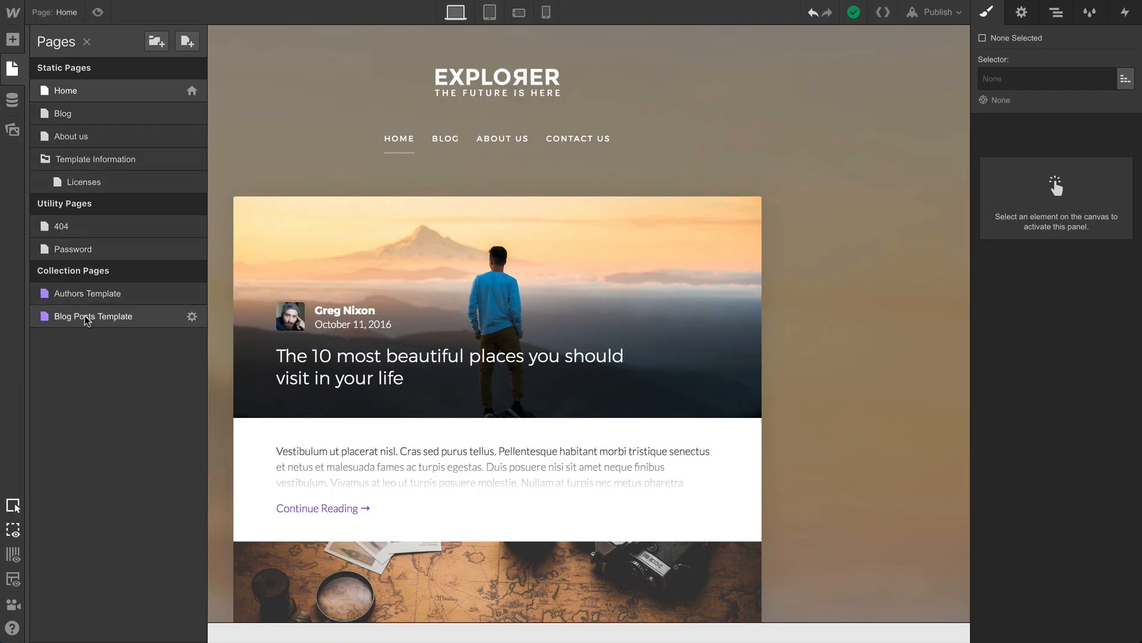
On the Blog Posts Template, bind Author Name and Author Bio to the referenced author's Name and Bio
click(93, 316)
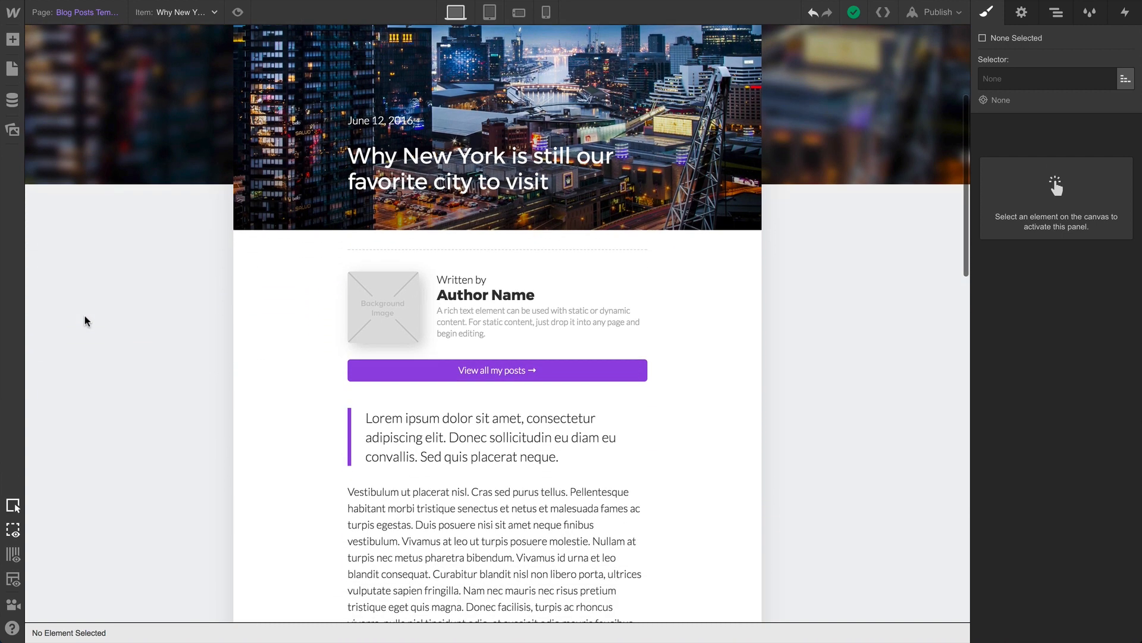
click(486, 295)
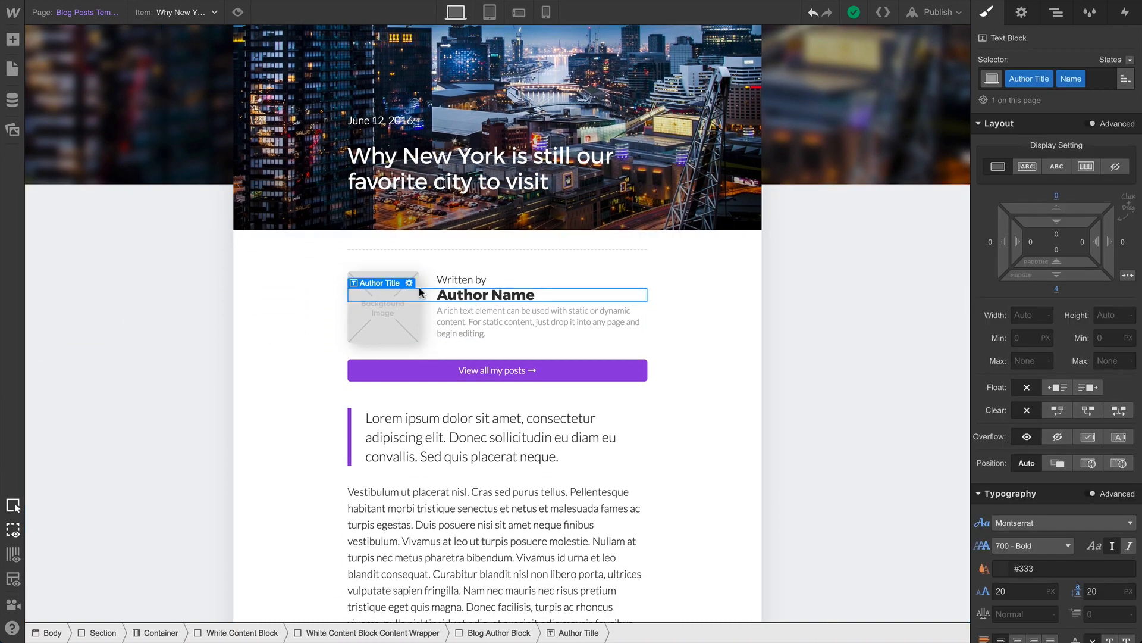
click(408, 282)
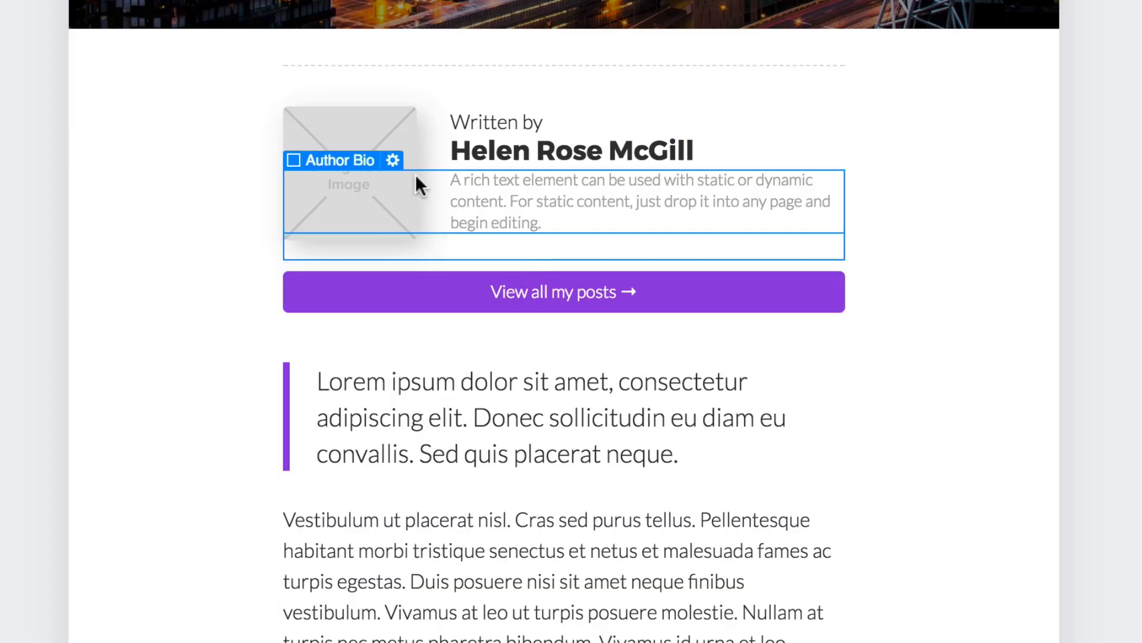
click(392, 160)
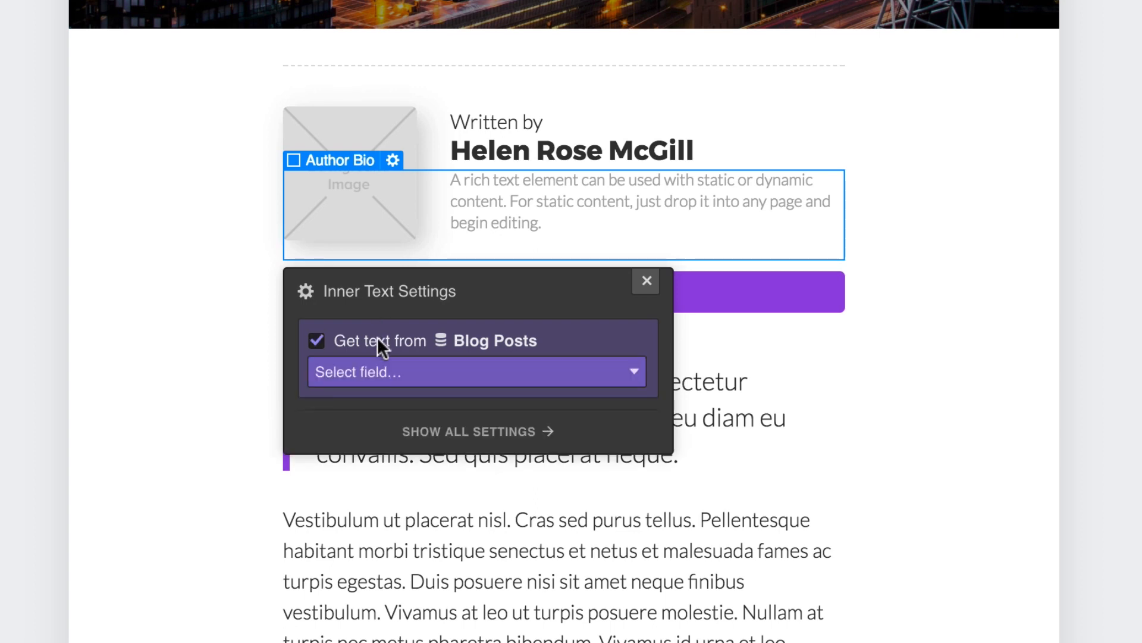
click(473, 371)
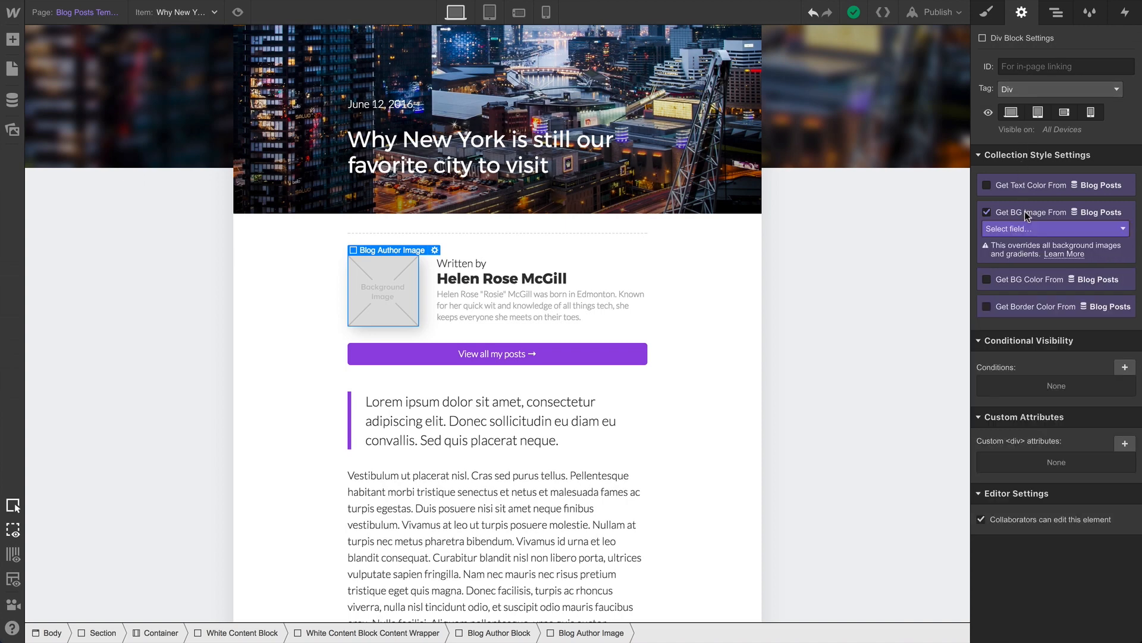
Add a new Reference-type field in the Blog Posts collection settings
click(1055, 228)
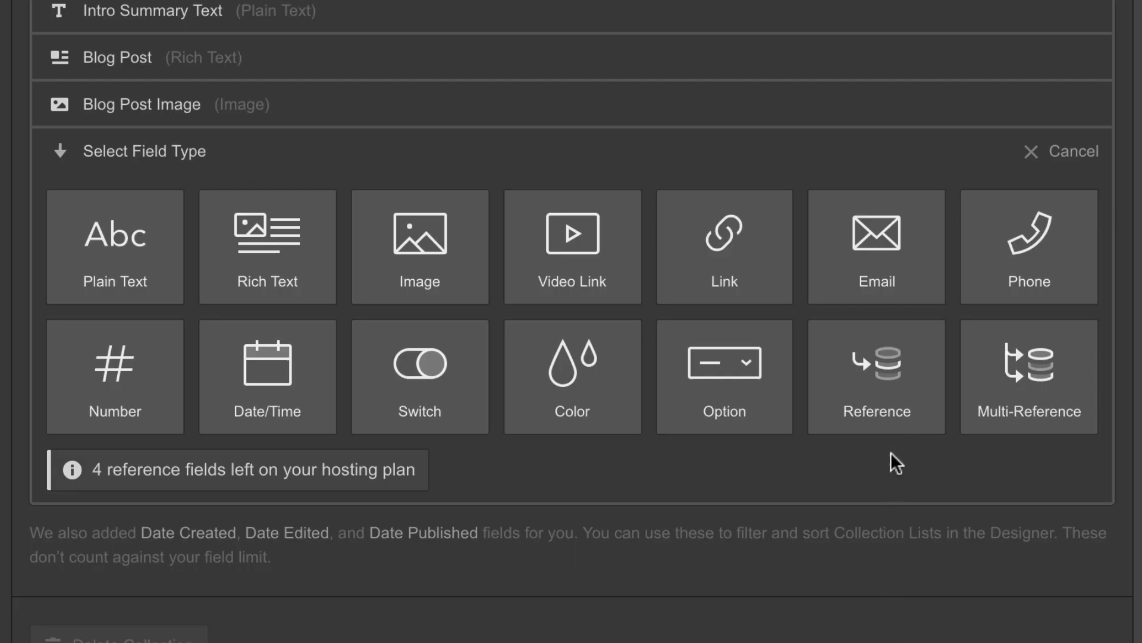
click(876, 377)
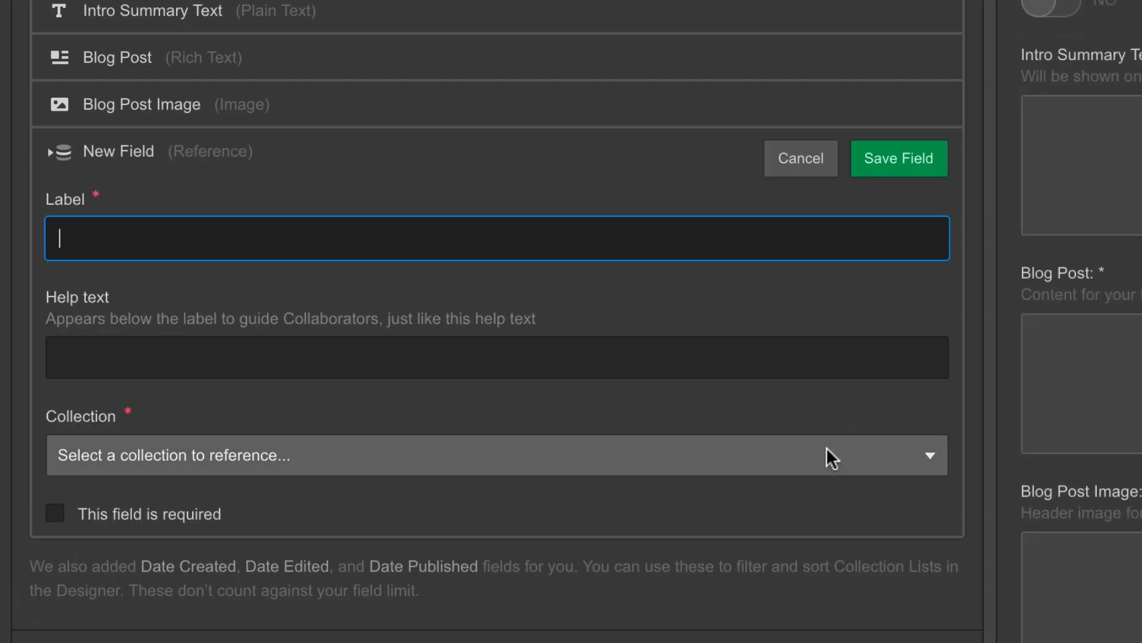